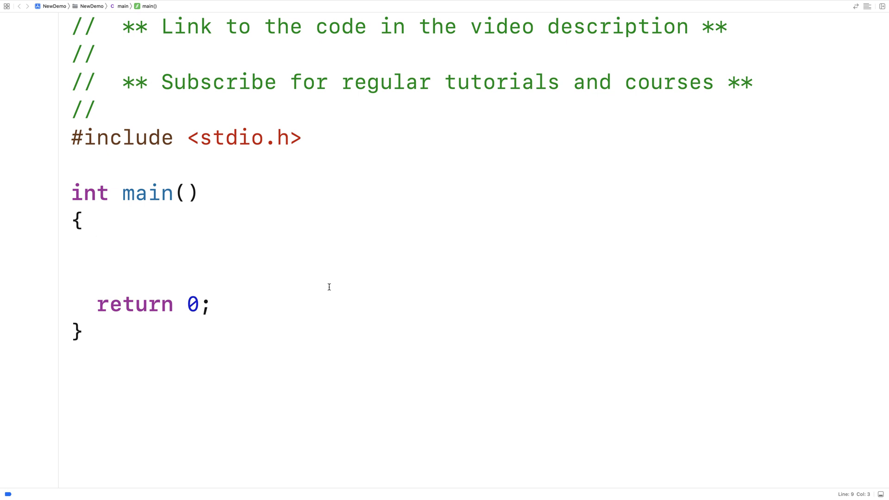
# Declare int day = 0, prompt "Enter day of the month (1-31): ", and read it with scanf("%d", &day).
pyautogui.write('int day')
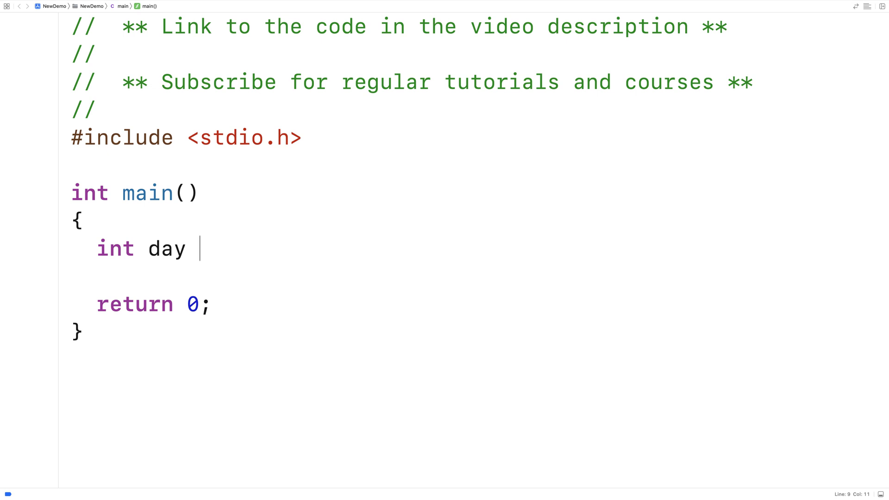
pyautogui.write('= 0;')
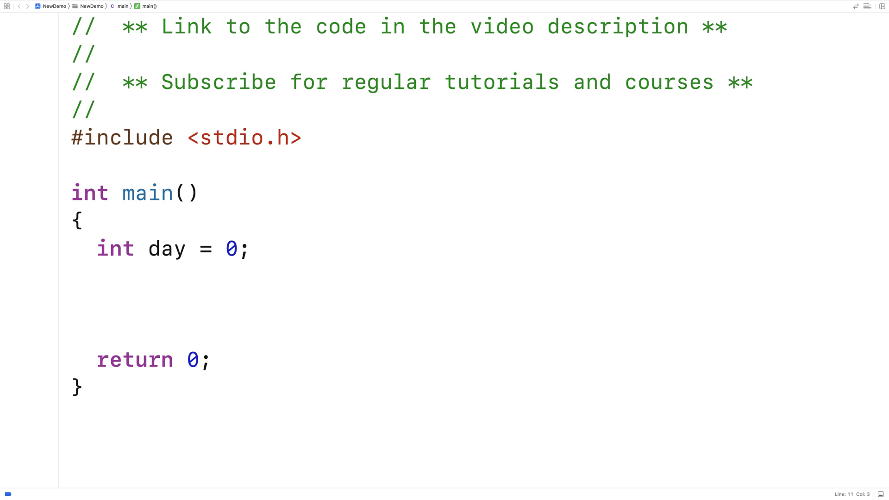
pyautogui.write('printf("Enter da')
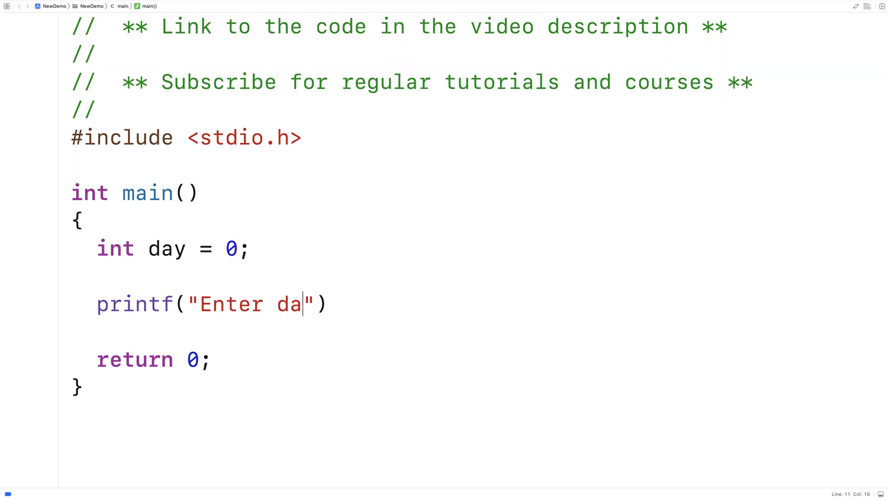
pyautogui.write('y of the month (1')
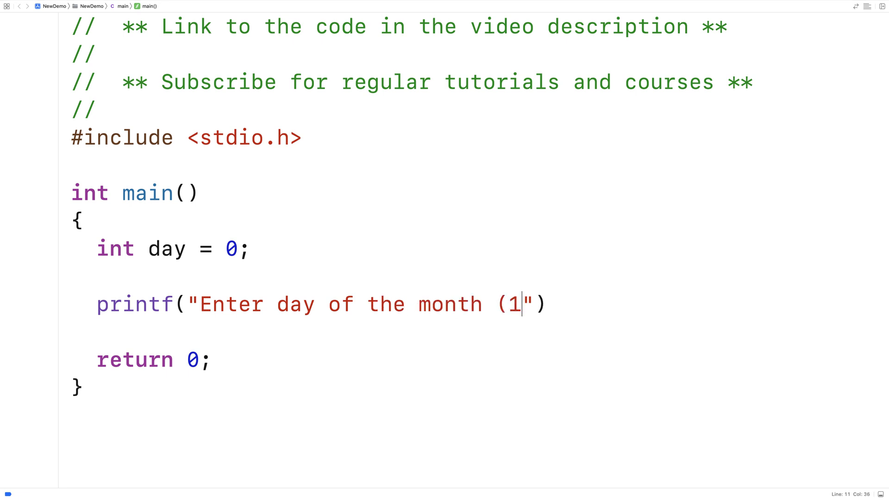
pyautogui.write('-31):')
pyautogui.write('scanf("')
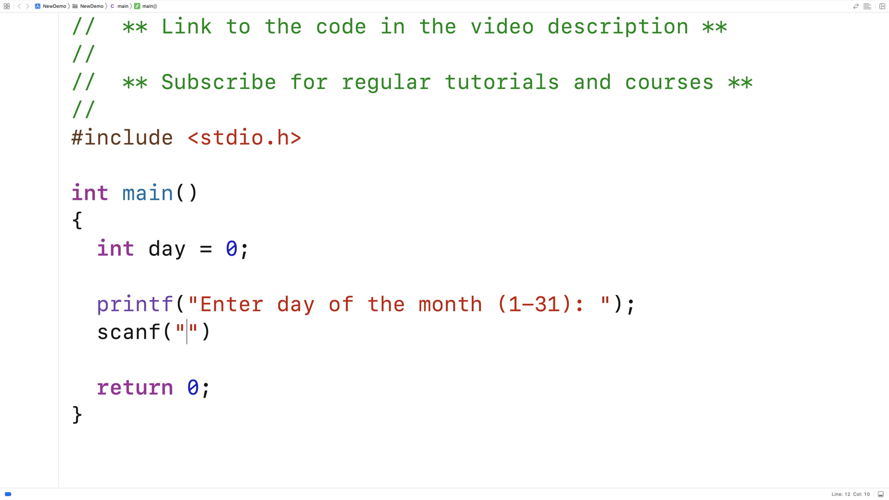
pyautogui.write('%d",')
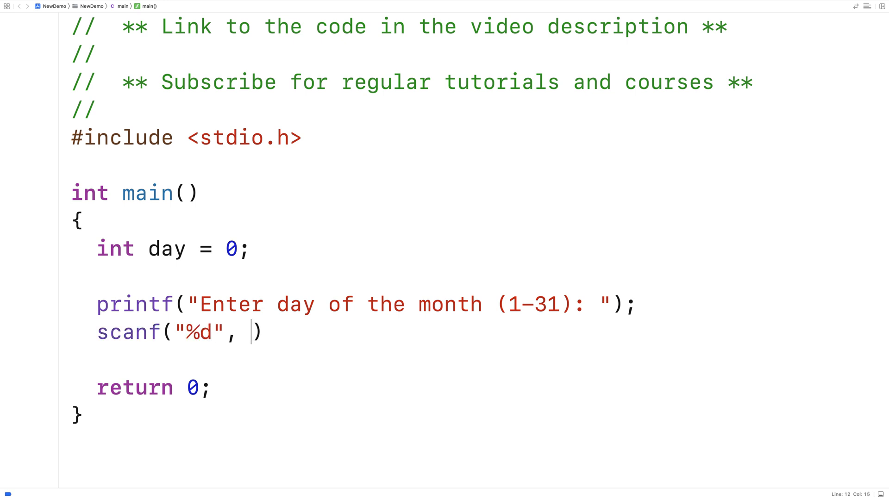
pyautogui.write('&day);')
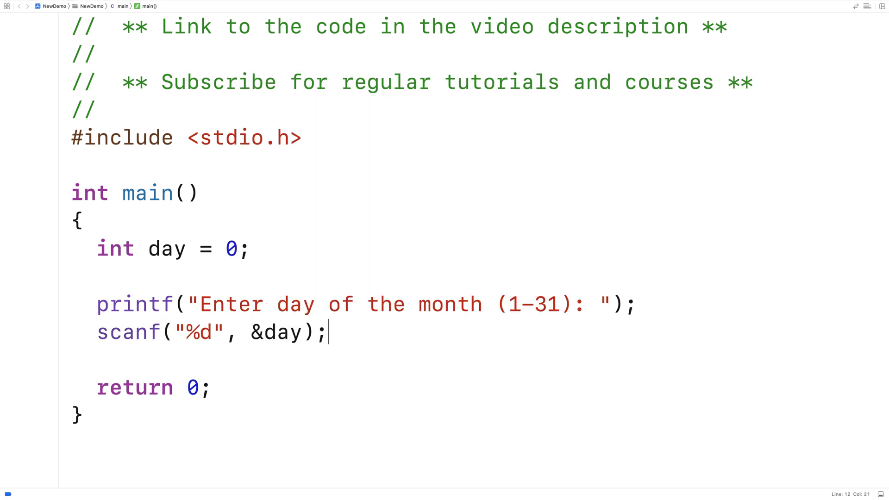
pyautogui.press('Enter')
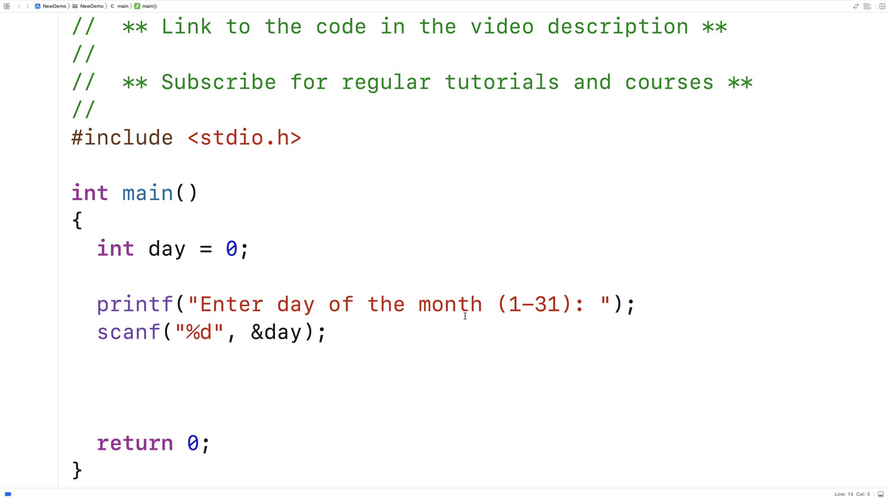
pyautogui.moveTo(510, 321)
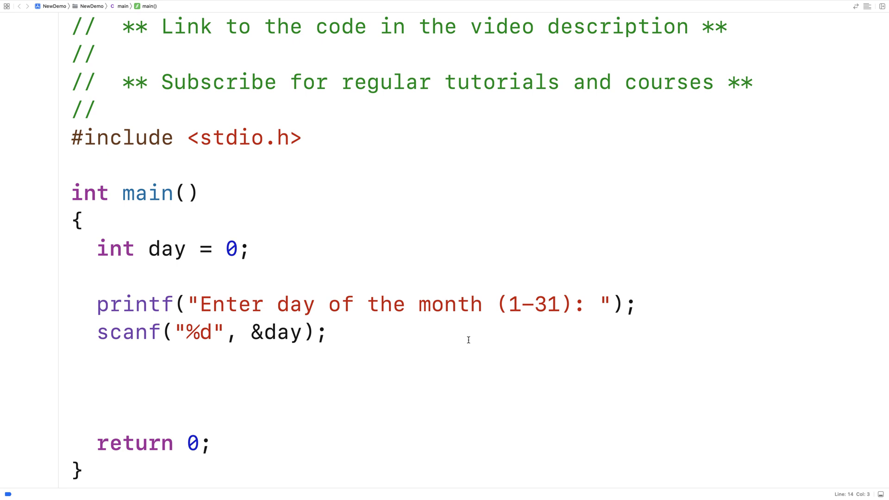
# Below scanf, add if (day < 1 || day > 31) printing an error message.
pyautogui.click(97, 387)
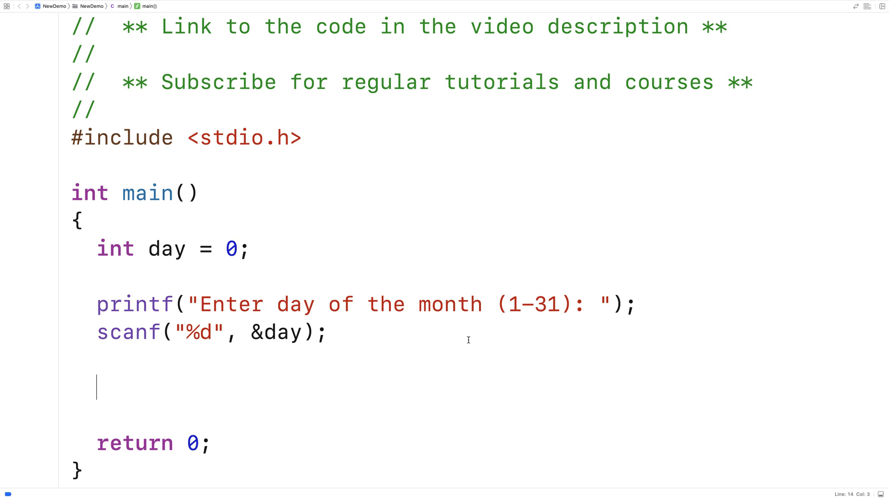
pyautogui.write('if (day <')
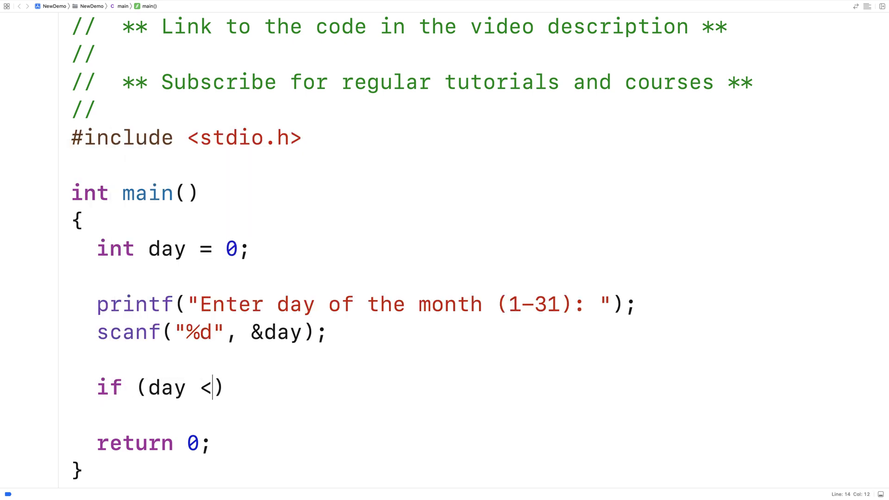
pyautogui.write('1 ||')
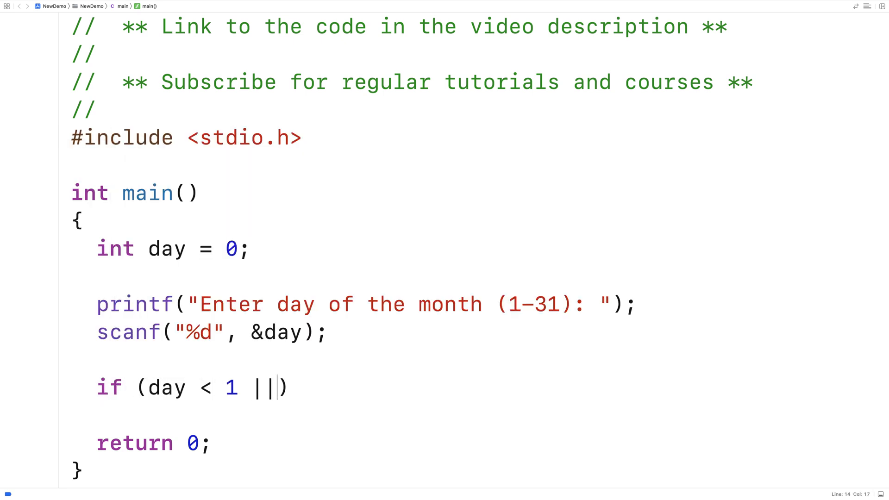
pyautogui.write('day > 31')
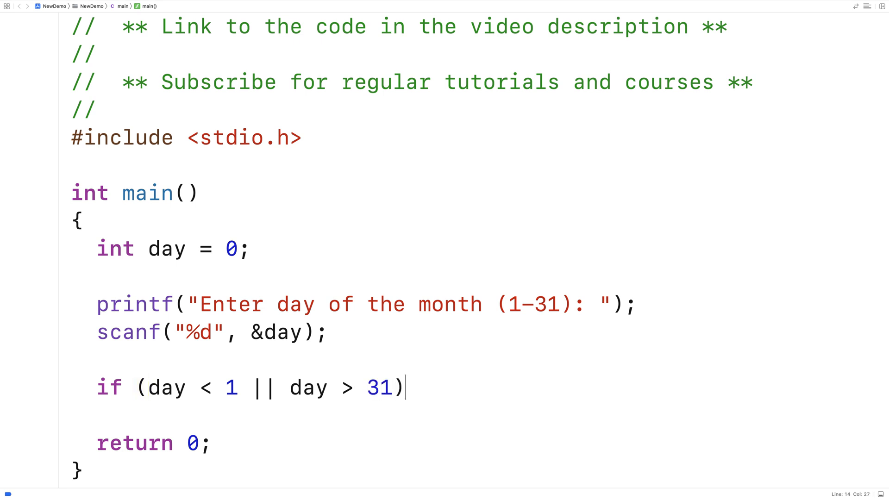
pyautogui.write('printf("Error day must be between 1-31')
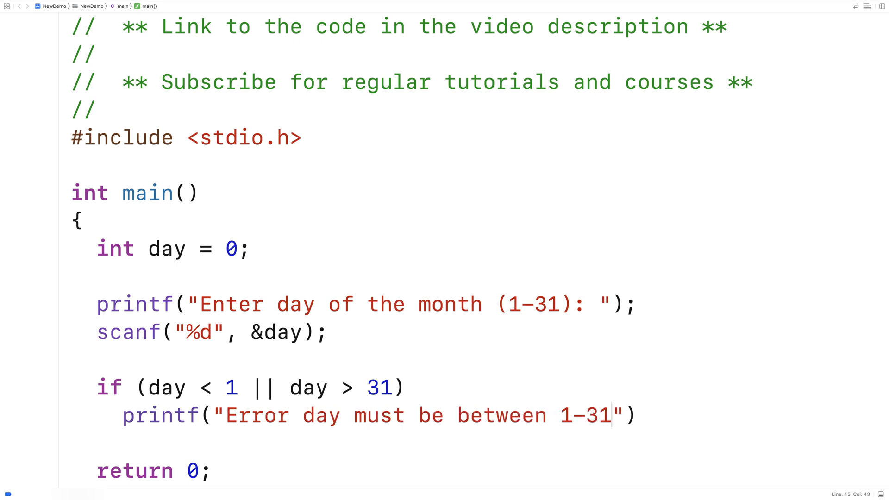
pyautogui.write('\\n");')
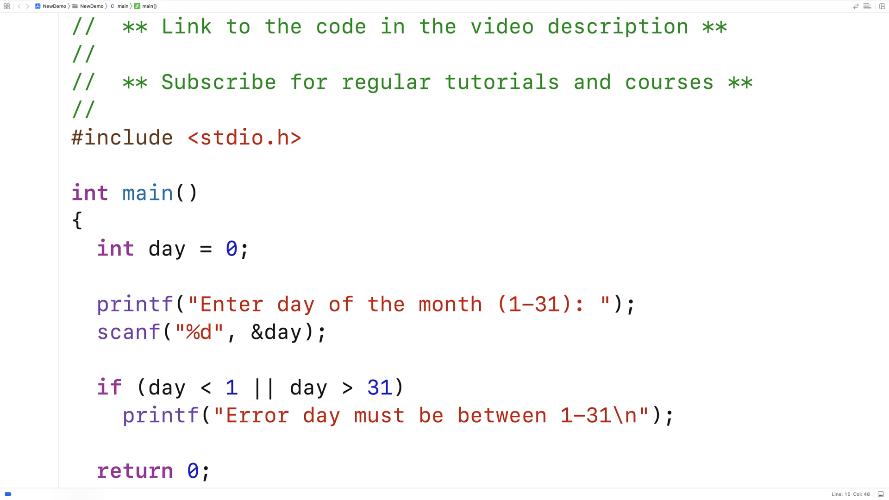
pyautogui.doubleClick(294, 331)
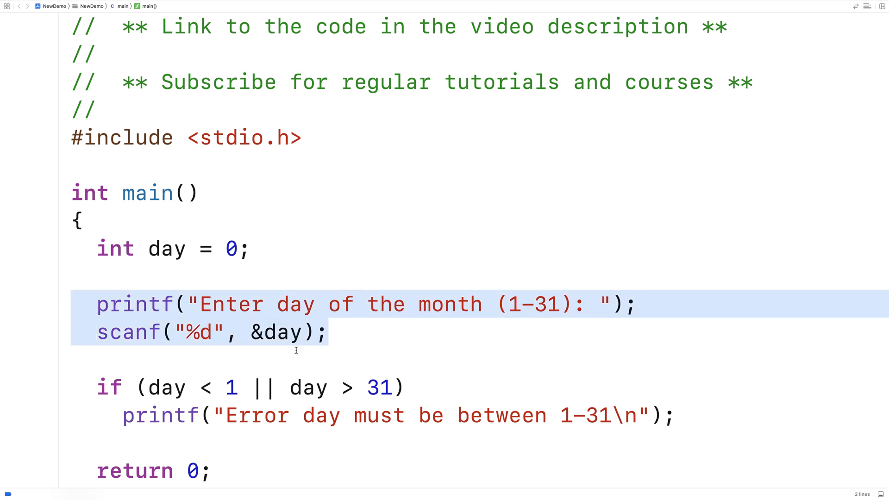
# Insert a blank line above the day-of-the-month printf prompt.
pyautogui.scroll(-3)
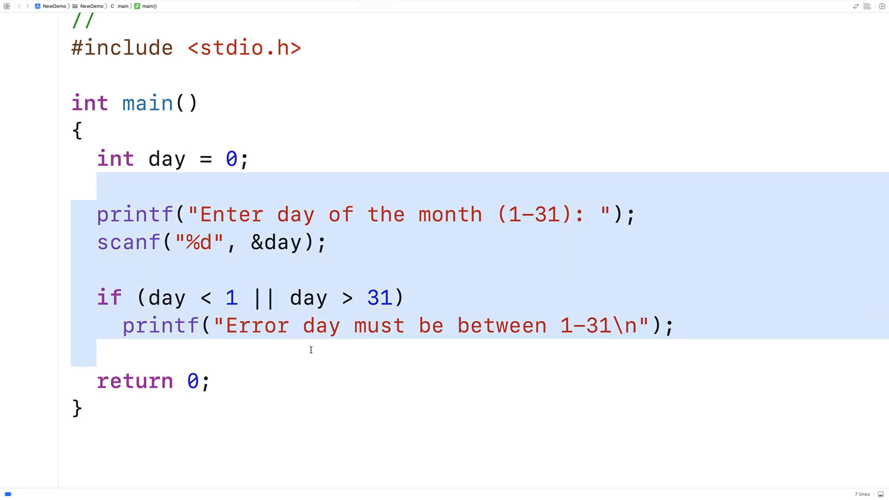
pyautogui.click(345, 243)
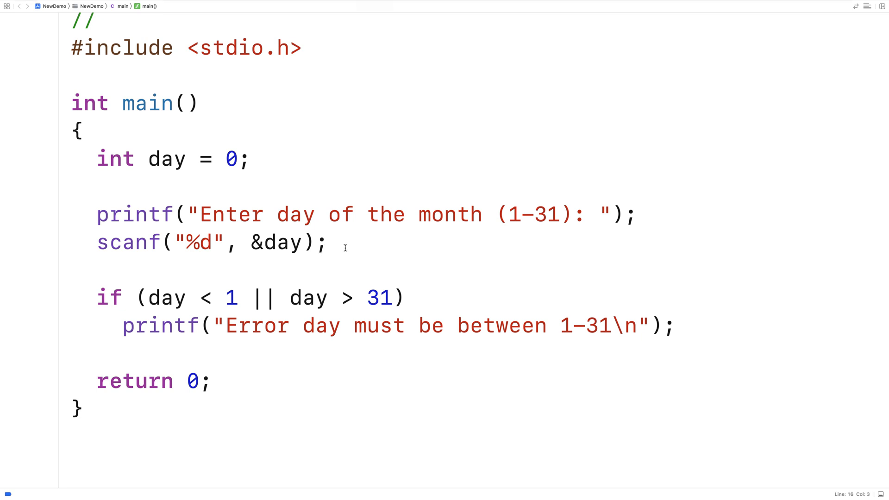
pyautogui.moveTo(96, 215); pyautogui.dragTo(325, 243)
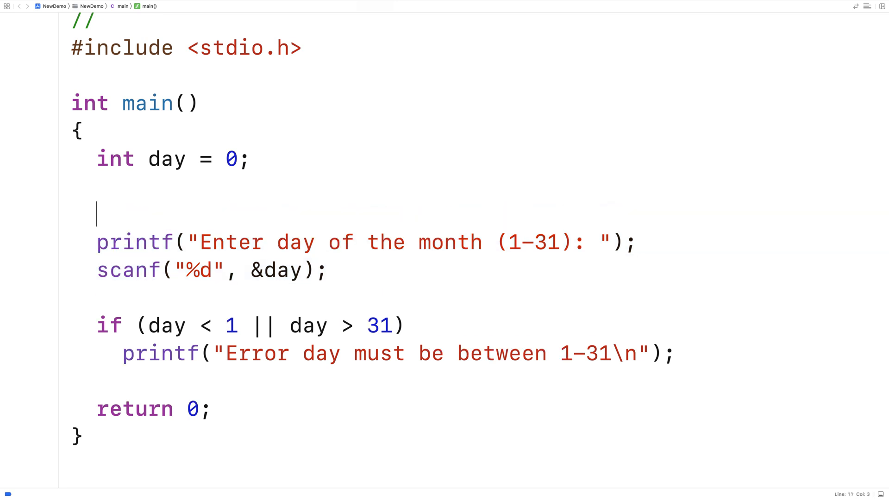
# Enclose prompt, scanf and check in do { } while (day < 1 || day > 31);.
pyautogui.write('do')
pyautogui.write('}')
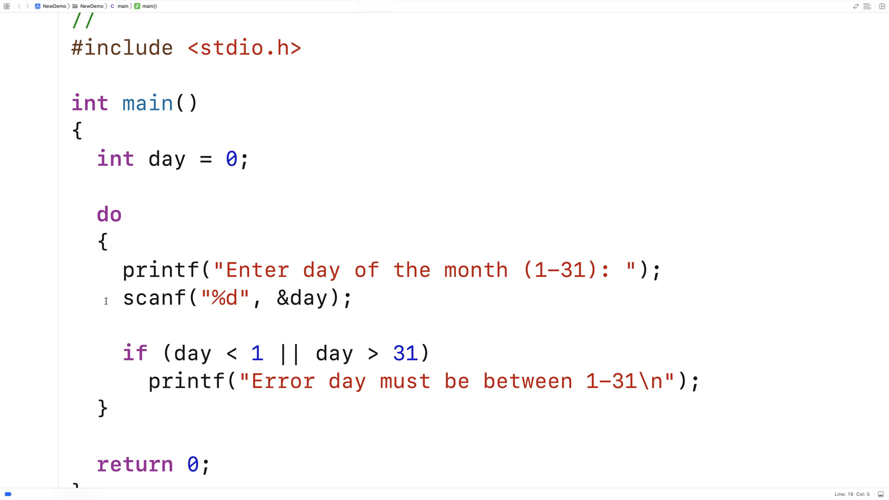
pyautogui.write('while (')
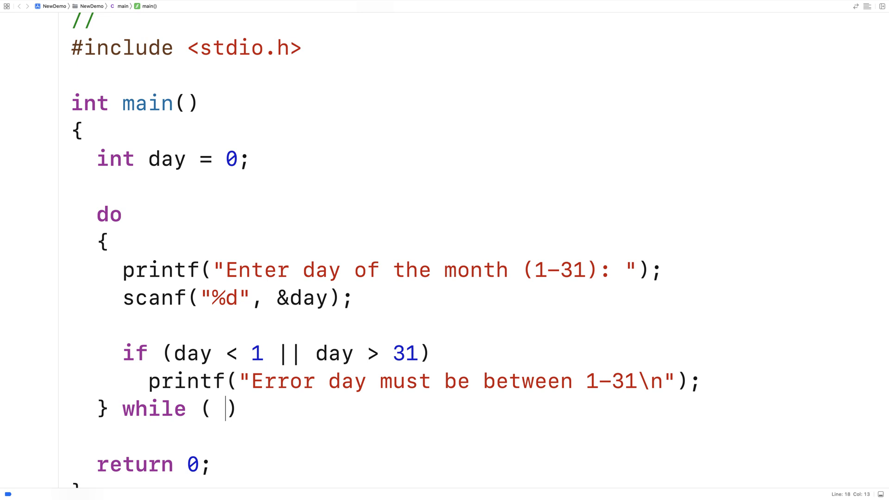
pyautogui.write('day < 1')
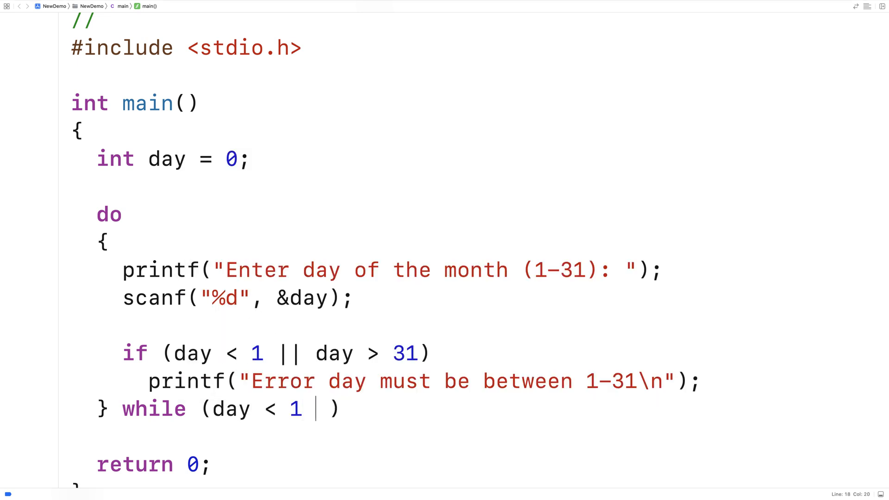
pyautogui.write('| day >31')
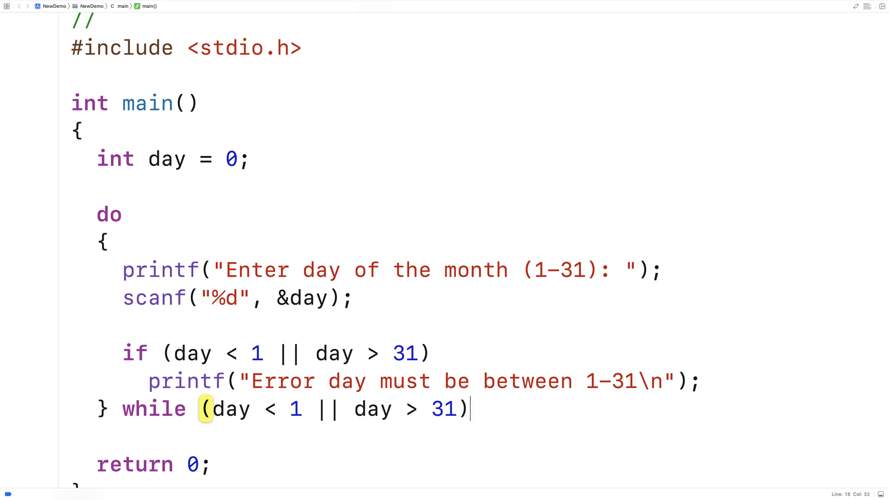
pyautogui.write(';')
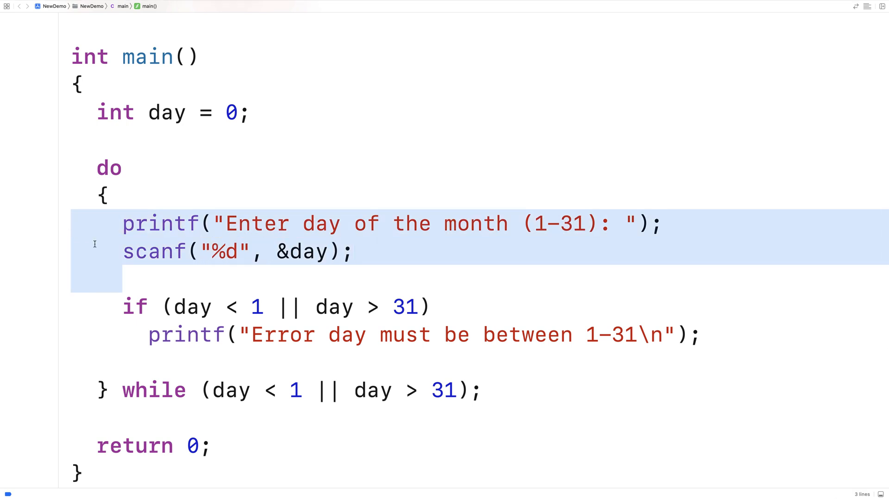
pyautogui.moveTo(255, 412)
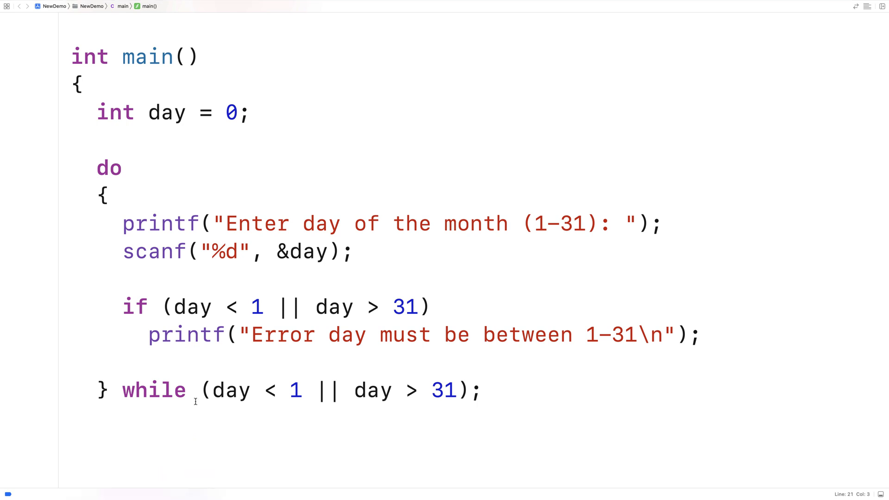
# Add printf("Day of the month: %d\n", day); after the loop.
pyautogui.write('printf("Day of the mon')
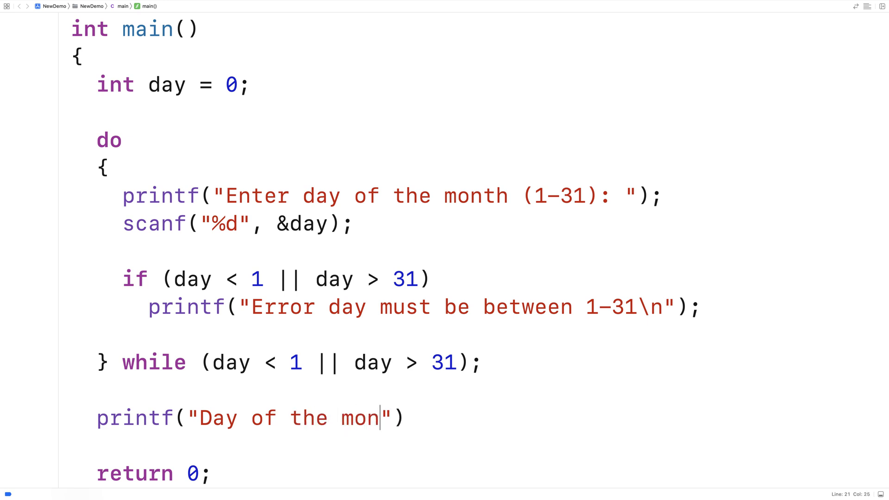
pyautogui.write('th: %d\\n", d')
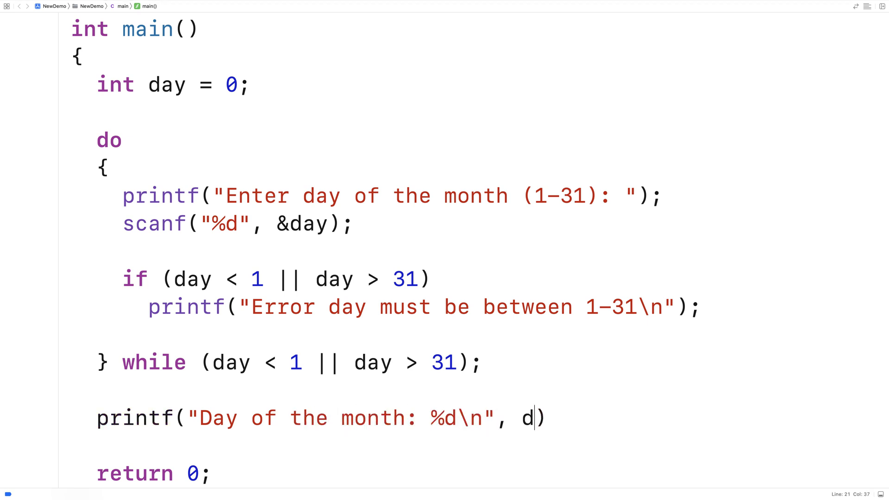
pyautogui.write('ay);')
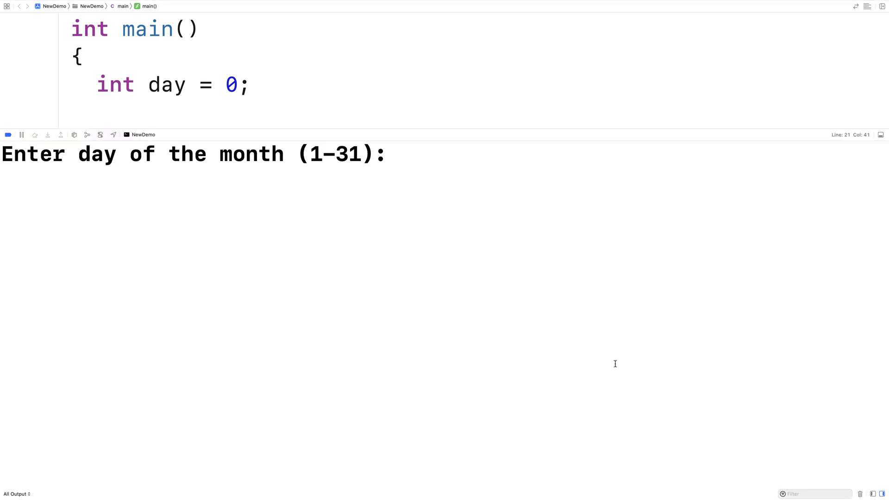
pyautogui.moveTo(442, 301)
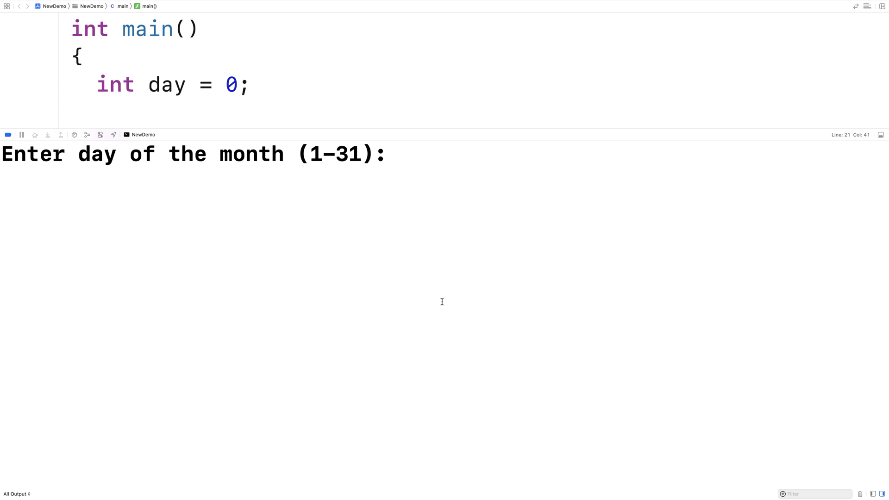
# Test the running program by entering -1, 32, then 5 in the console.
pyautogui.write('-1')
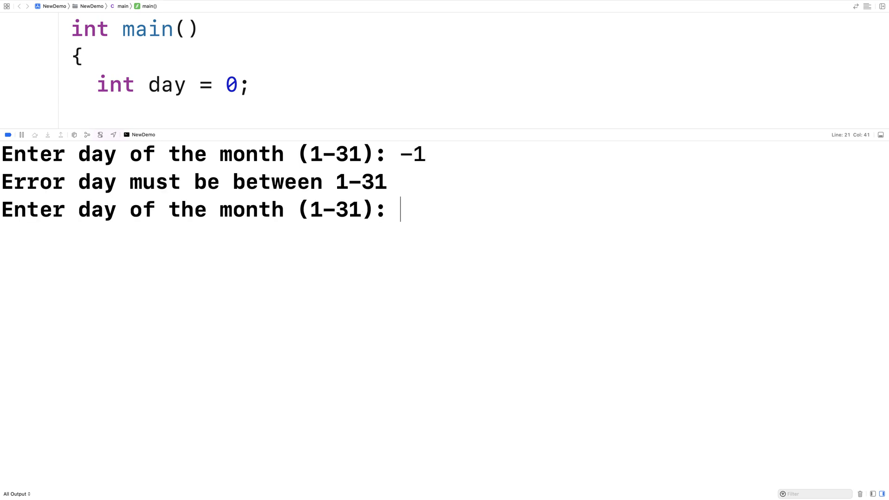
pyautogui.write('32')
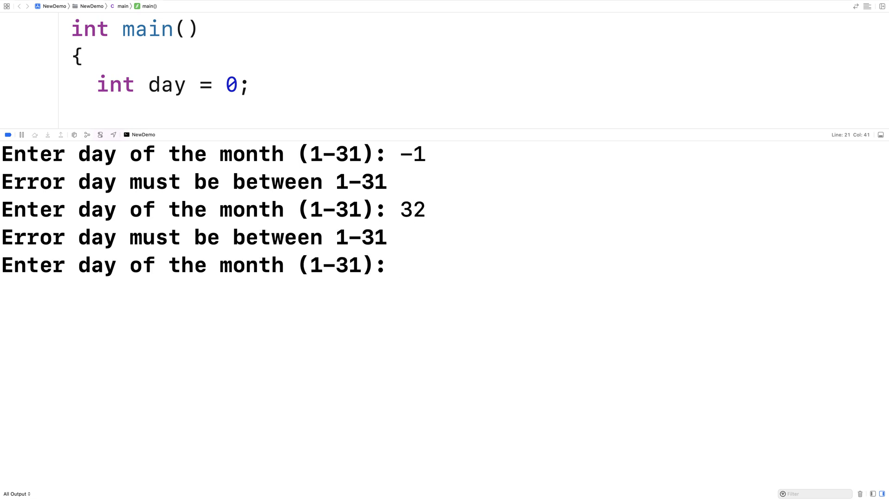
pyautogui.write('5')
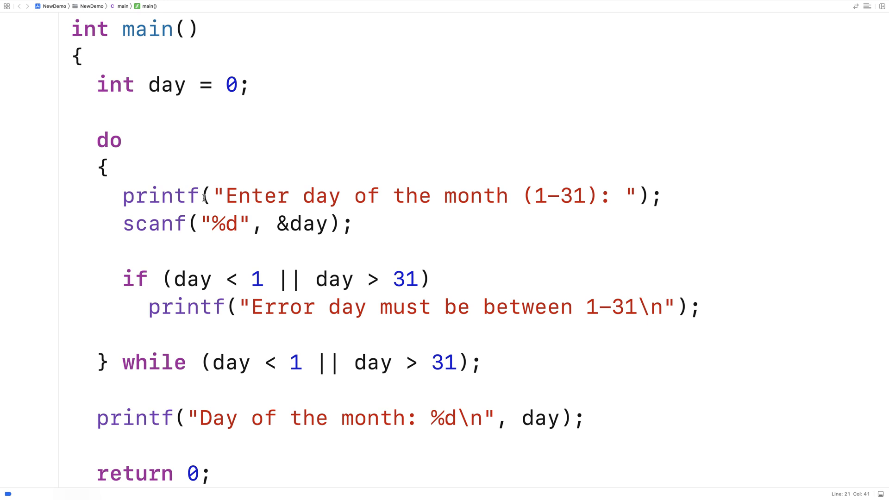
pyautogui.moveTo(107, 193)
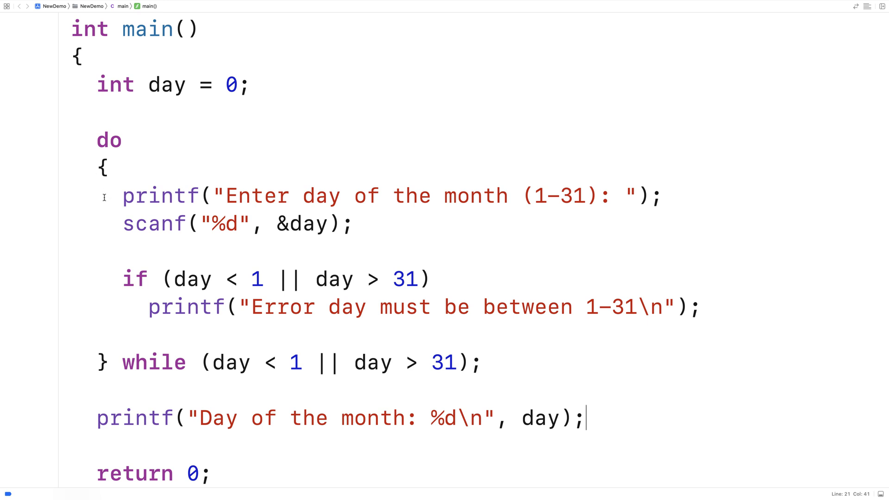
pyautogui.moveTo(122, 196); pyautogui.dragTo(700, 307)
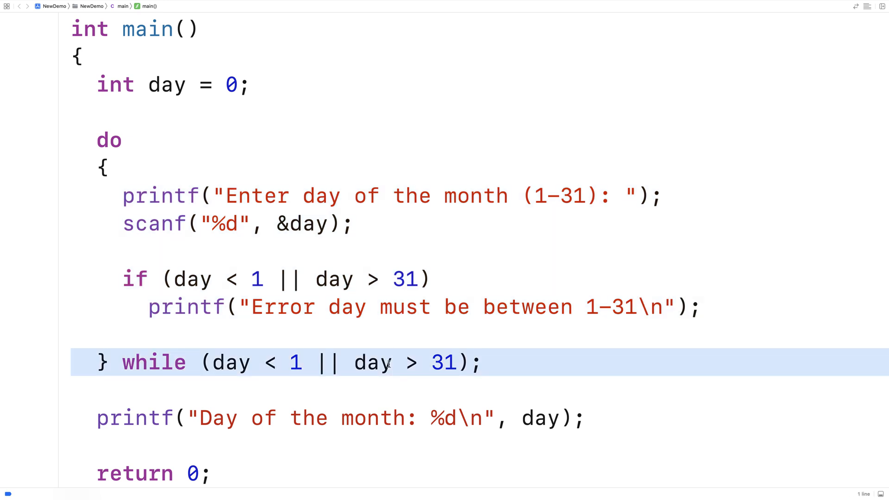
pyautogui.moveTo(316, 391)
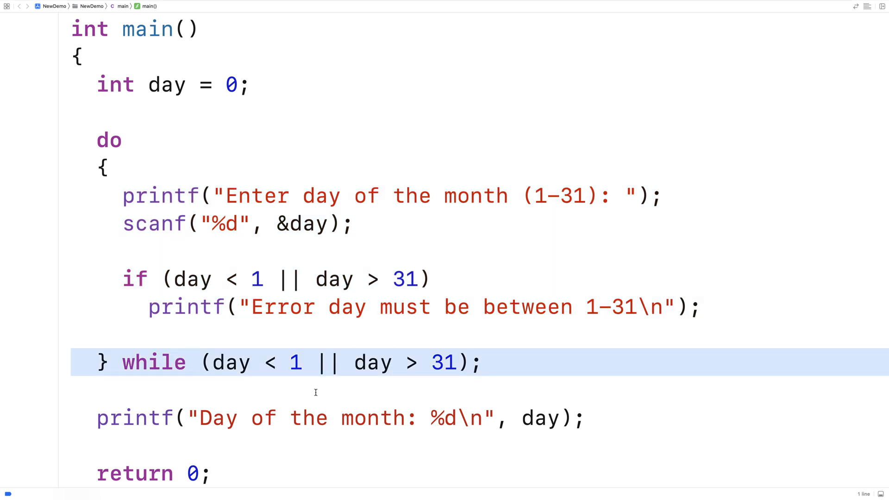